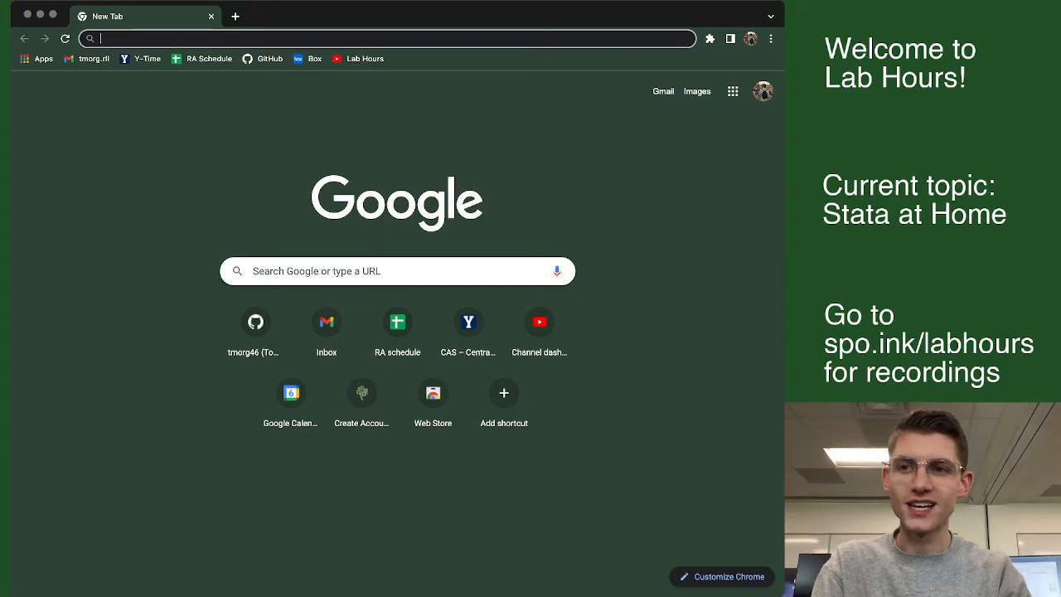
- Navigate to cloudapps.byu.edu to reach the BYU Cloud Apps sign-in page
text(cloudapp)
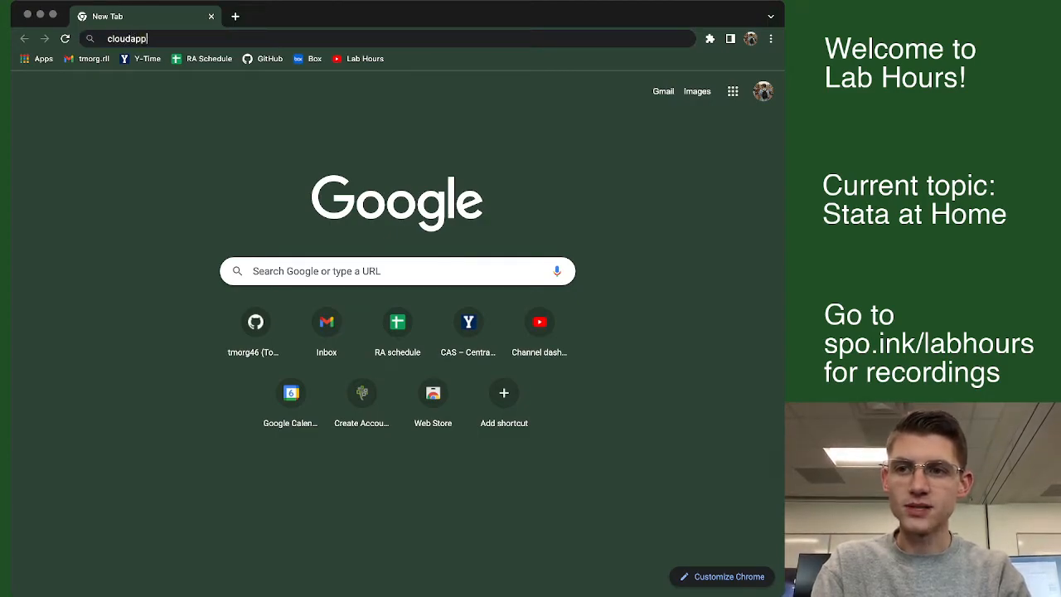
text(s.byu)
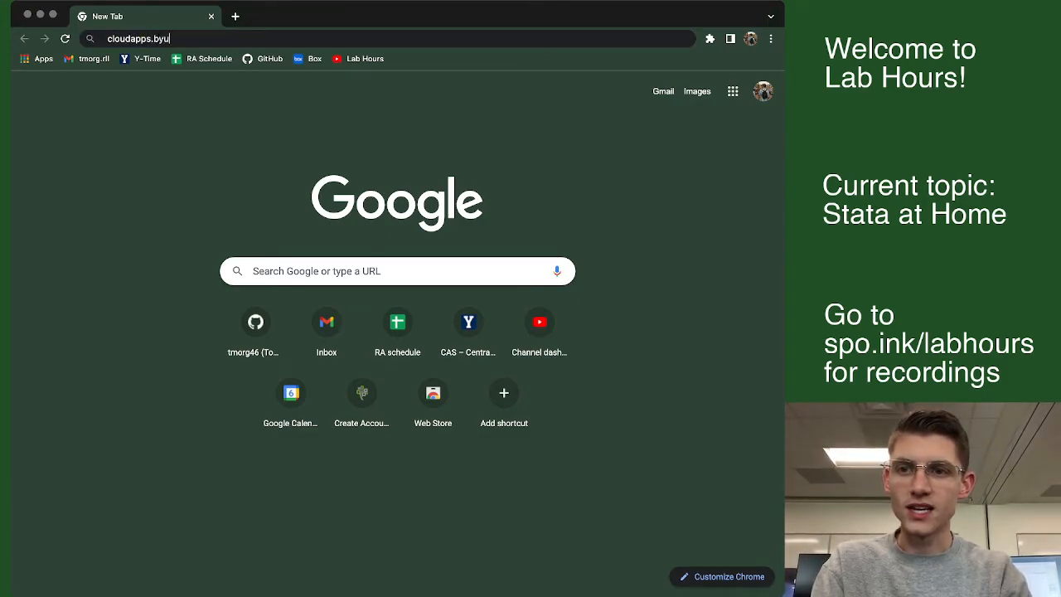
key(Return)
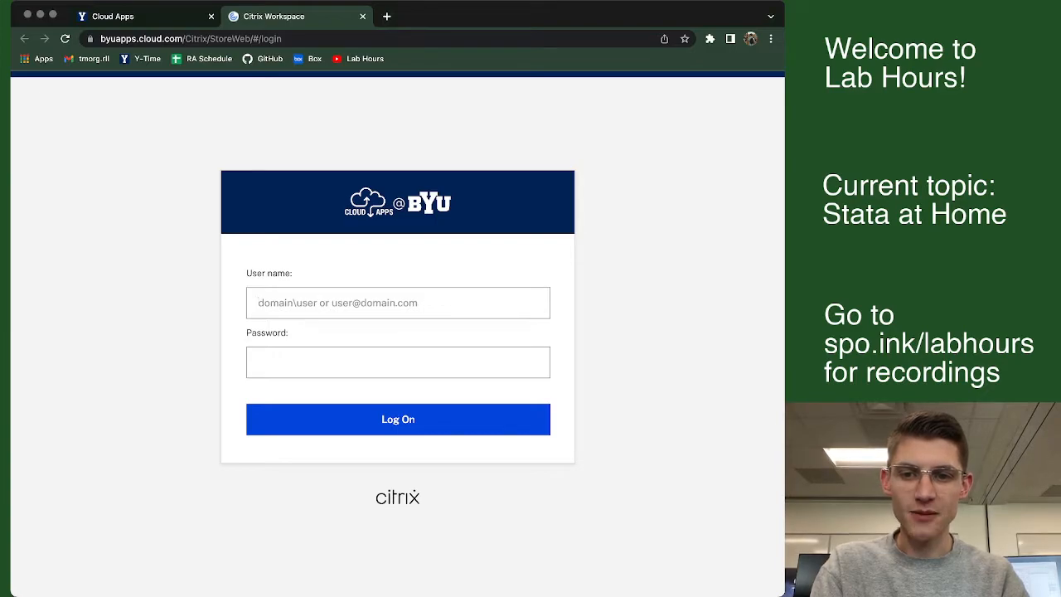
click(398, 301)
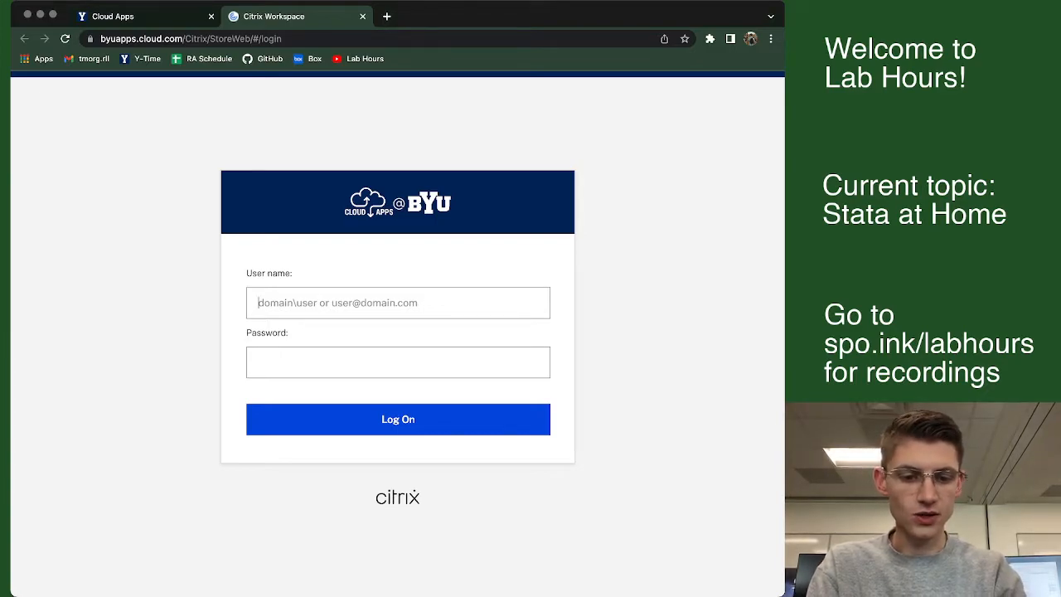
text(BYU\morganto)
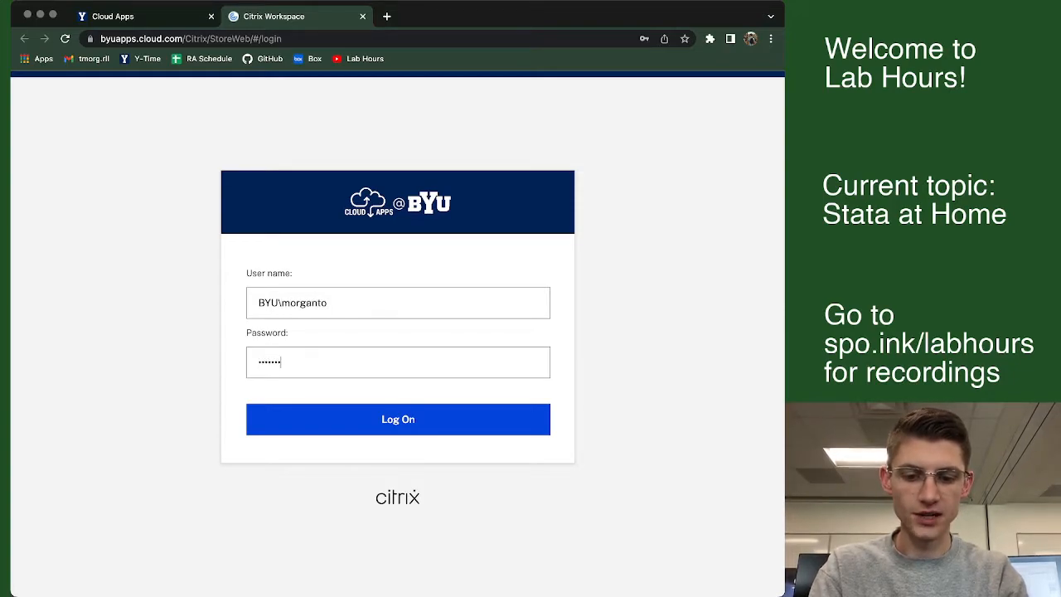
click(398, 418)
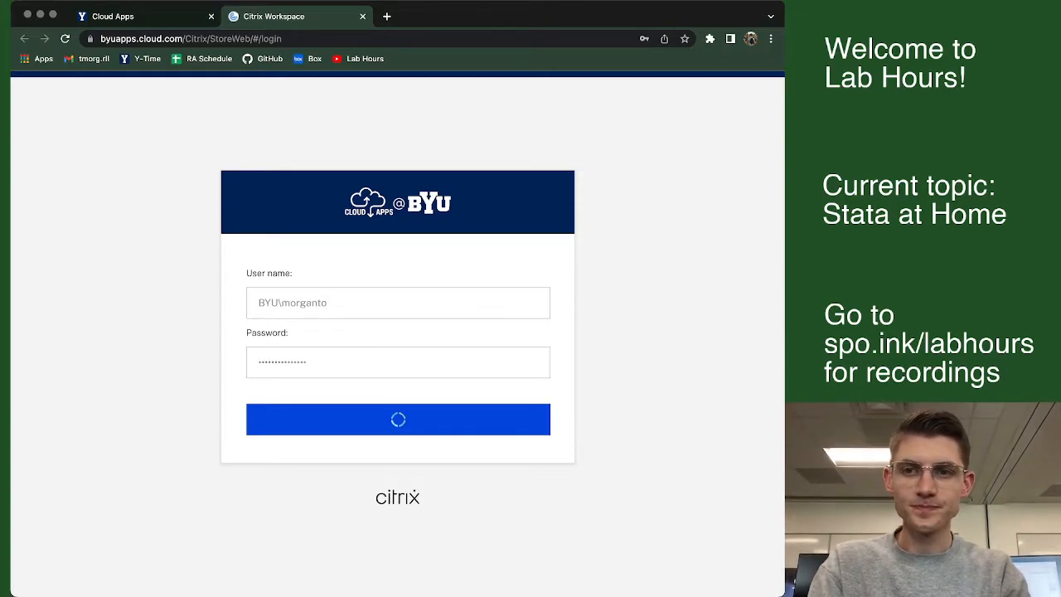
click(398, 418)
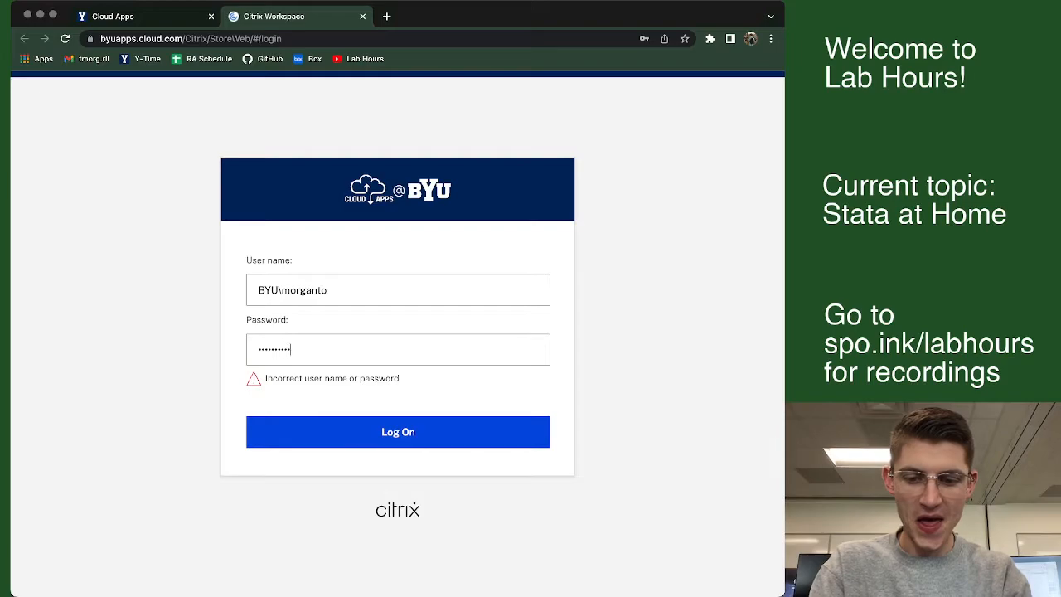
click(397, 431)
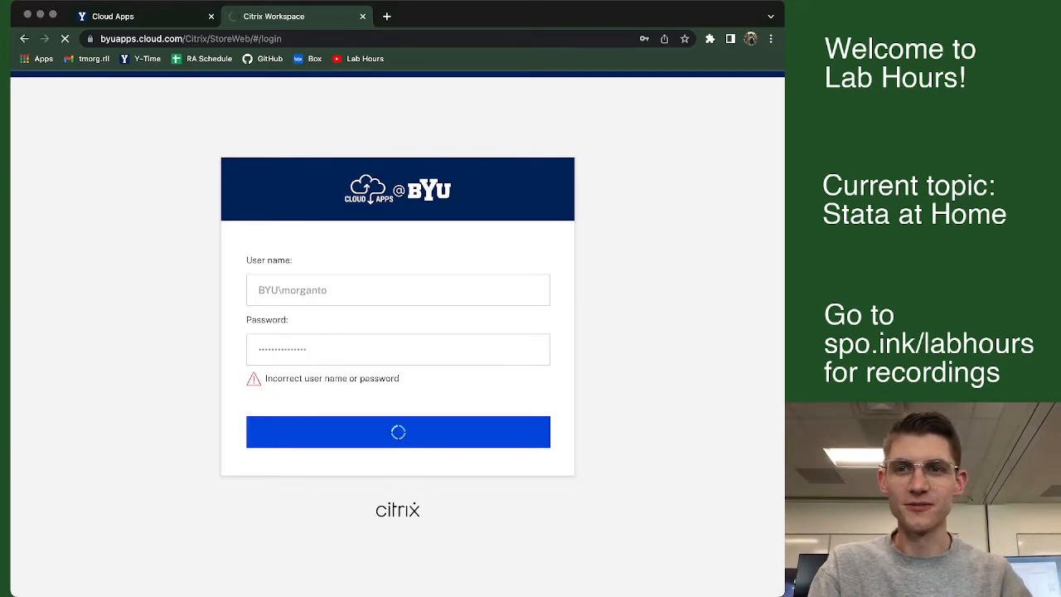
click(397, 431)
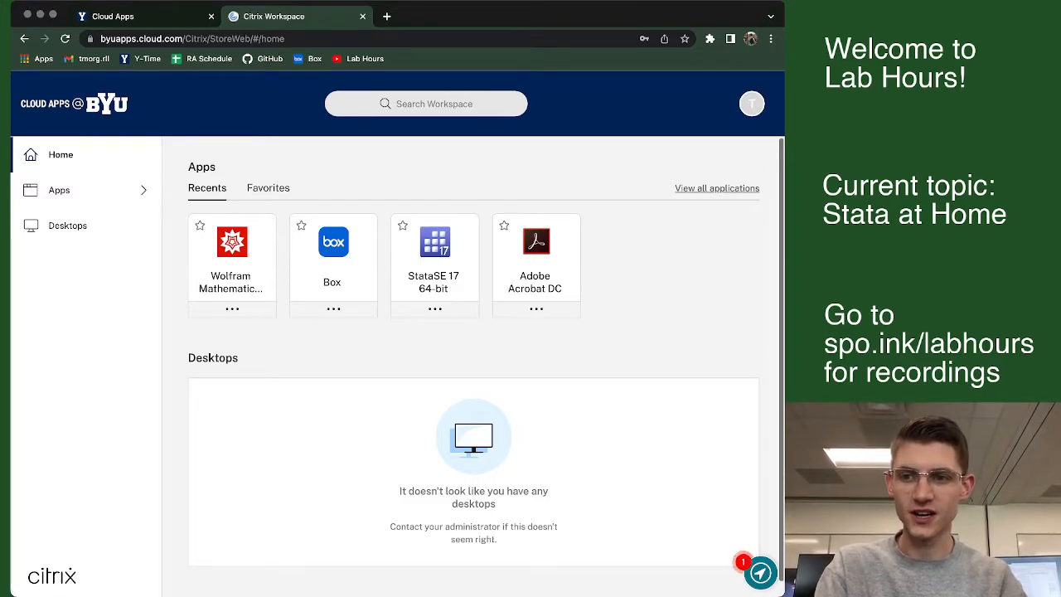
- Show All Apps and scroll to StataSE 17 64-bit to launch it
click(60, 189)
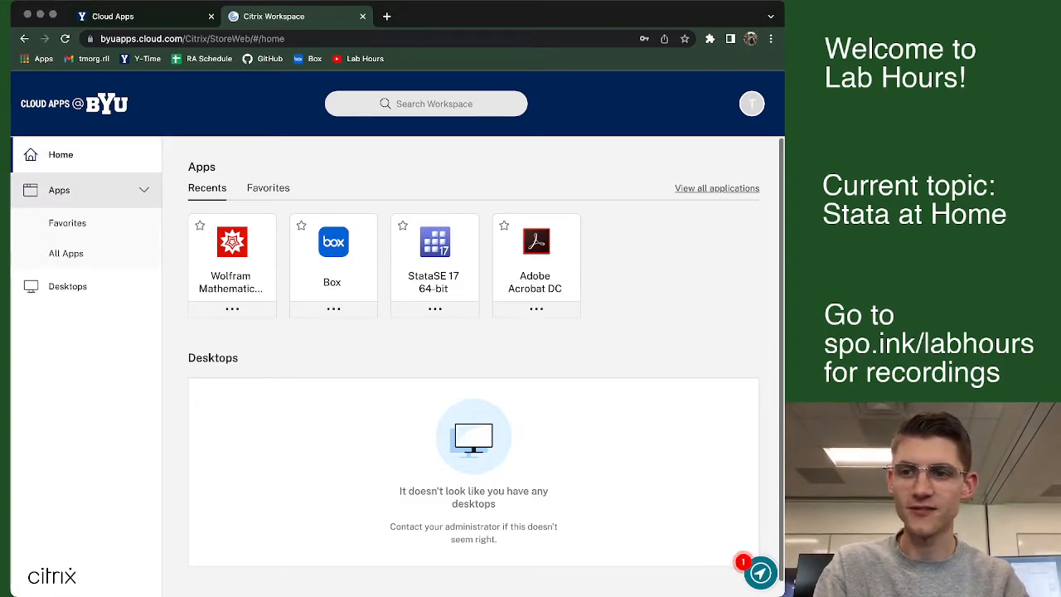
click(716, 187)
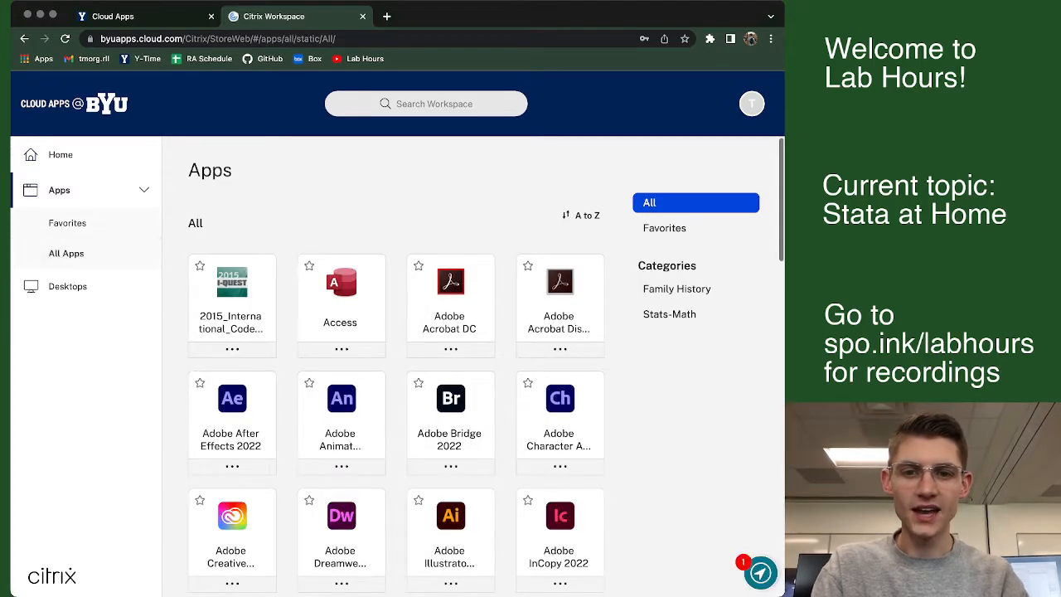
scroll(down, 3)
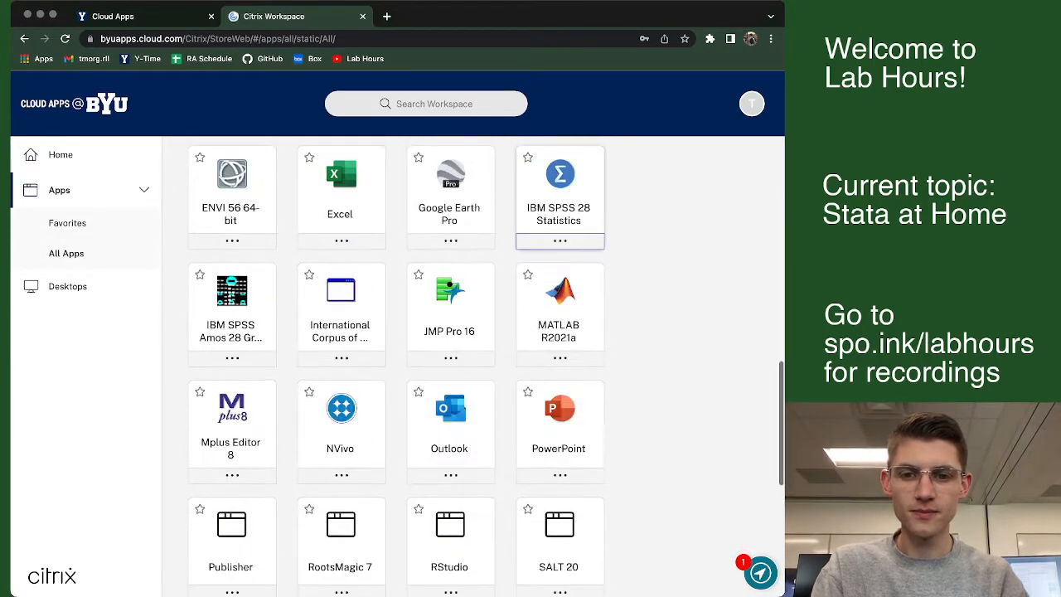
scroll(down, 3)
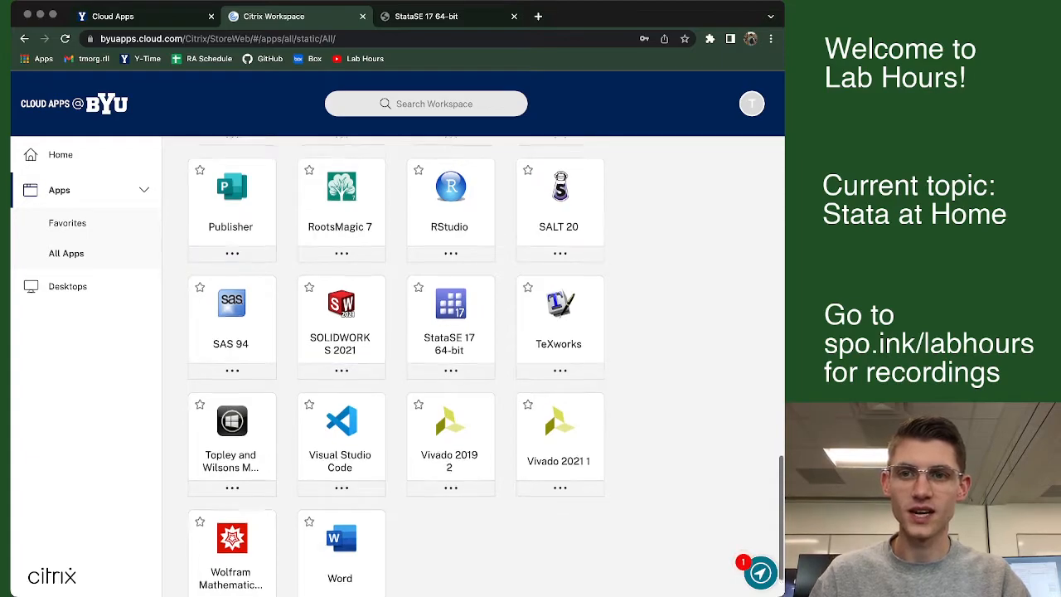
scroll(up, 3)
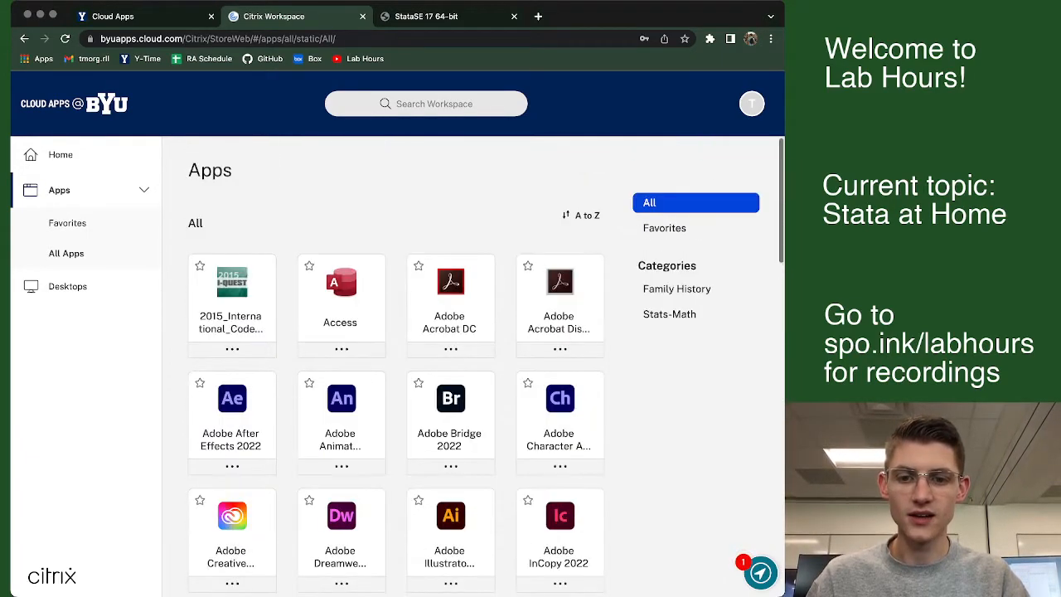
scroll(down, 3)
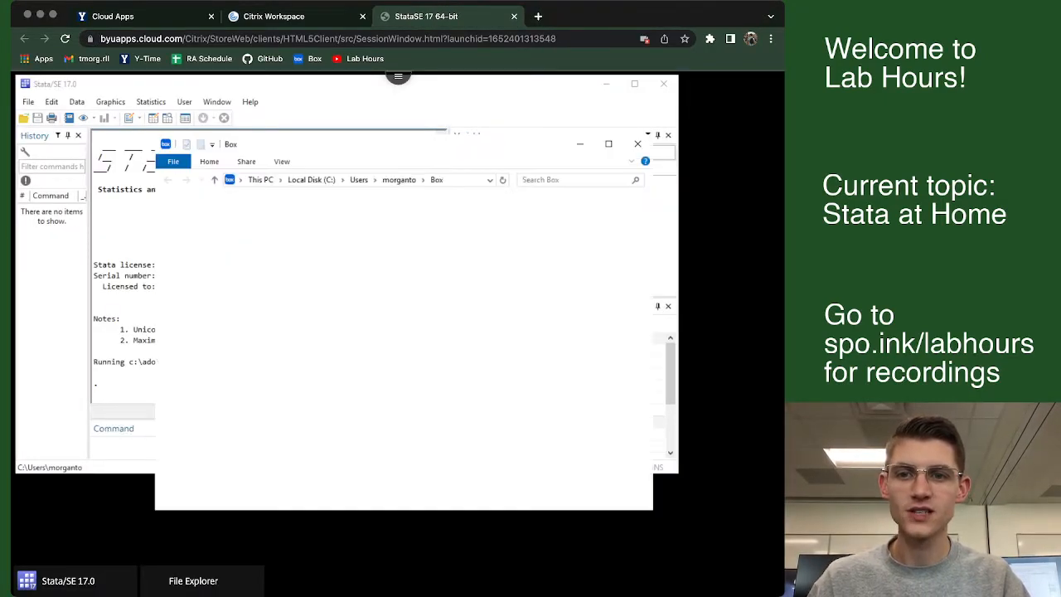
- Activate the Stata window and place the cursor in the Command pane
click(637, 142)
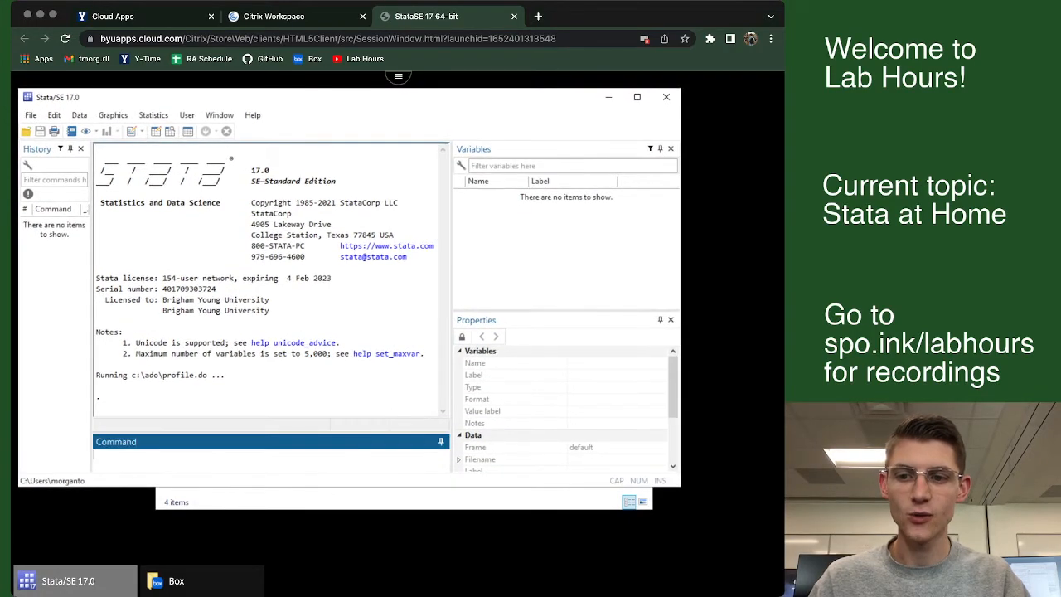
click(175, 580)
text(c)
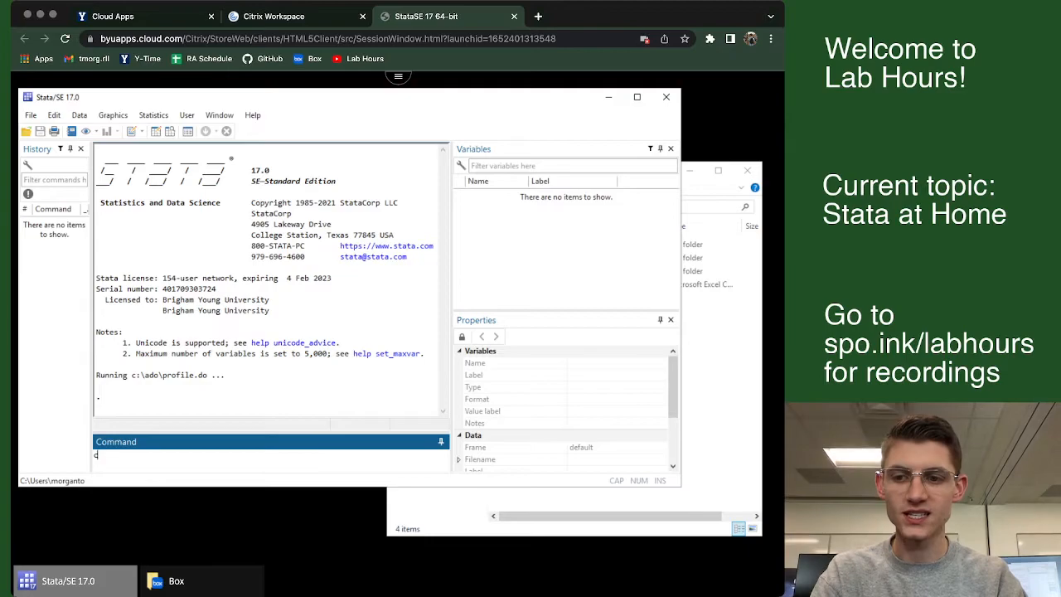
- Run cd c:\users\morganto\box to make the Box folder the working directory
text(d c)
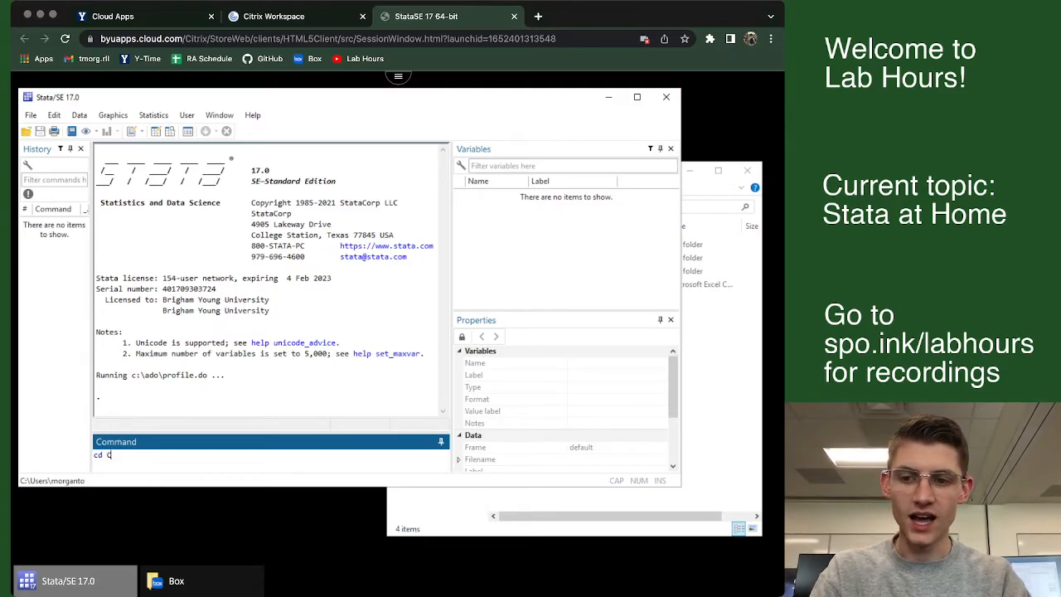
text(:\)
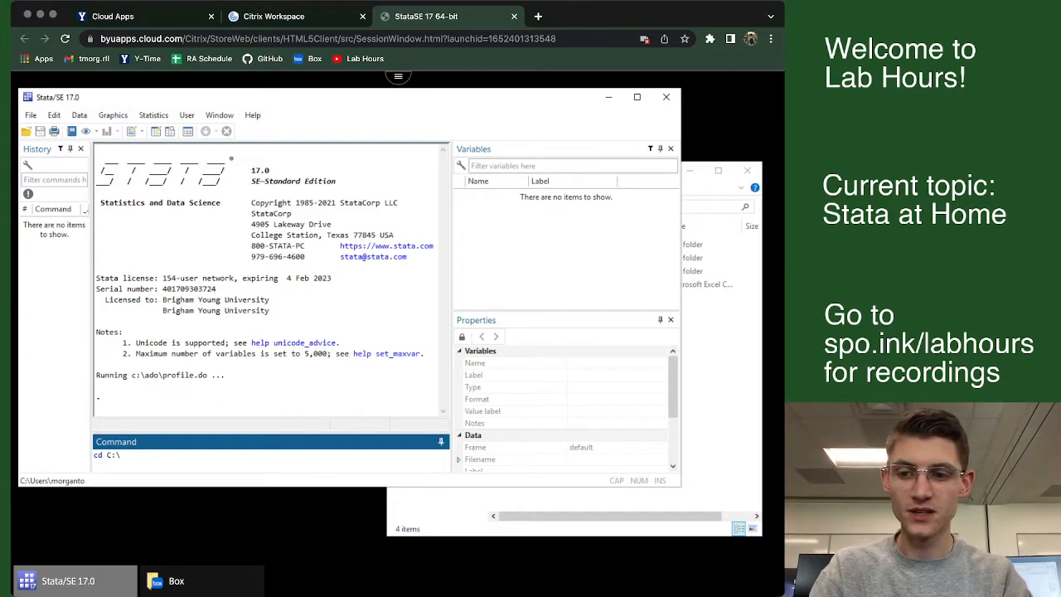
text(use)
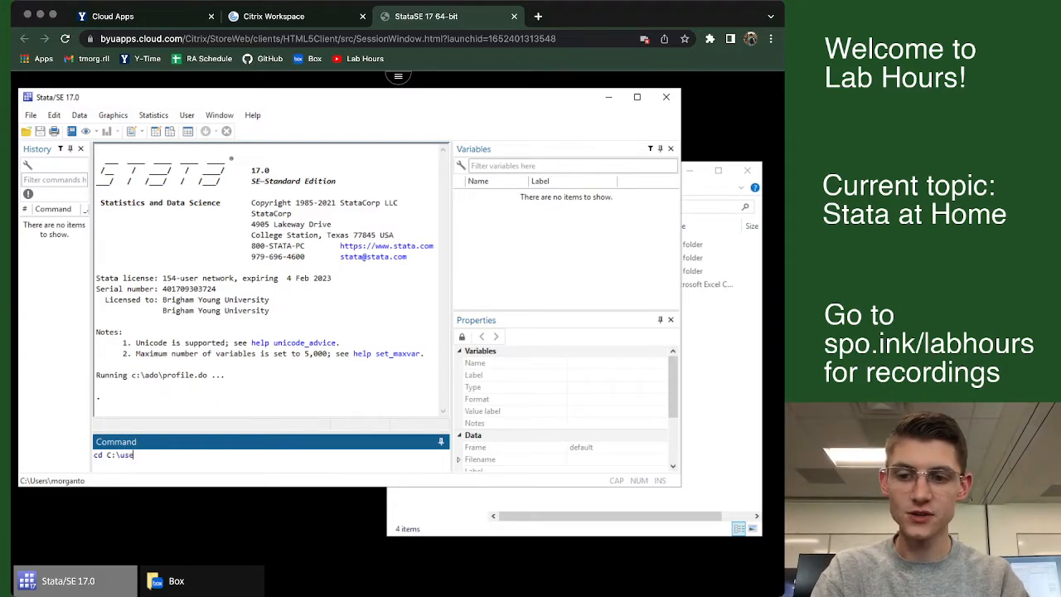
text(rs\)
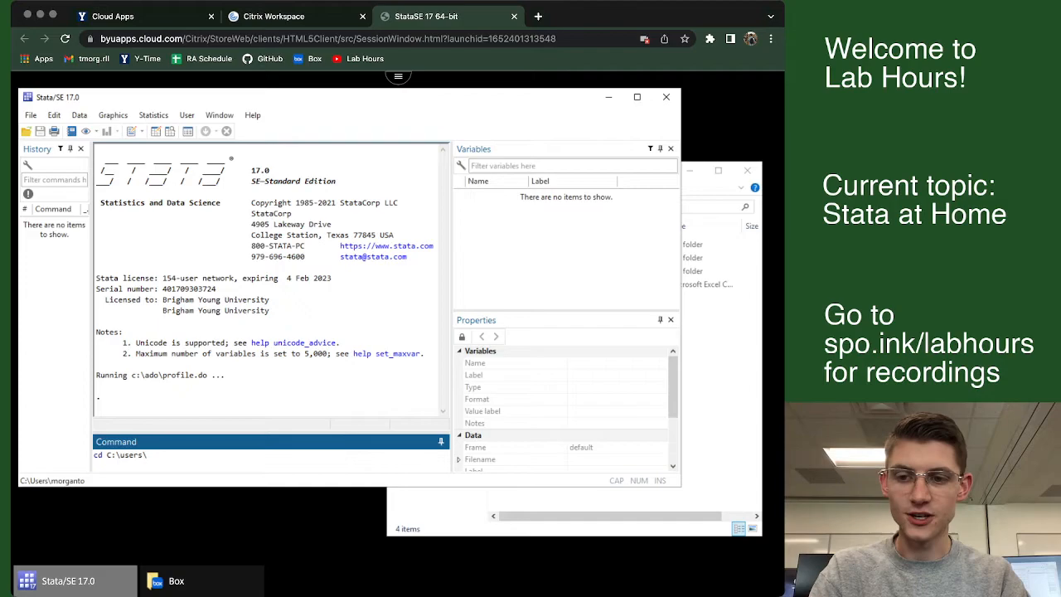
text(morganto\box)
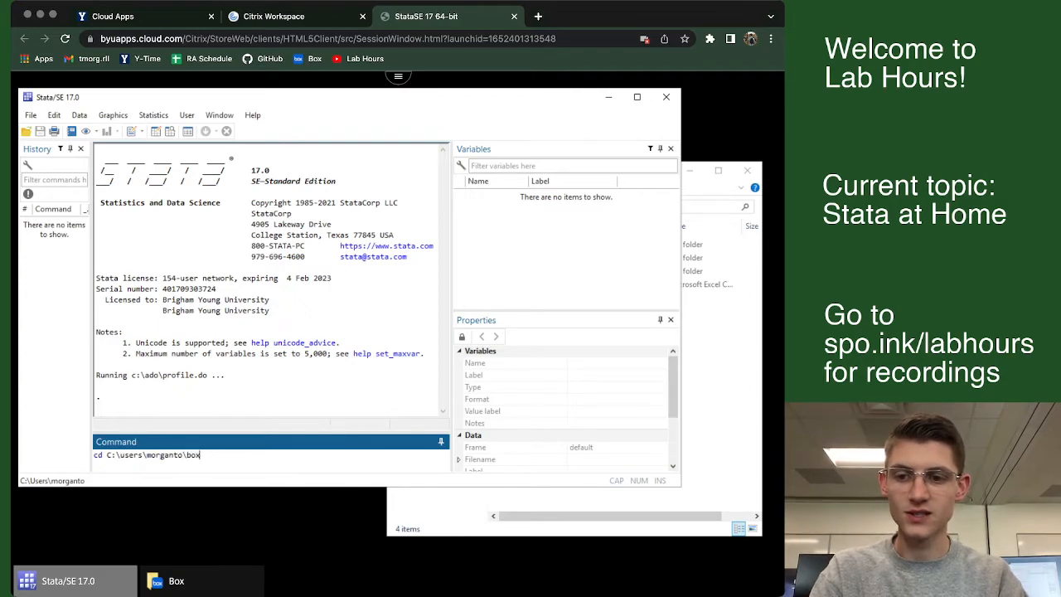
key(Return)
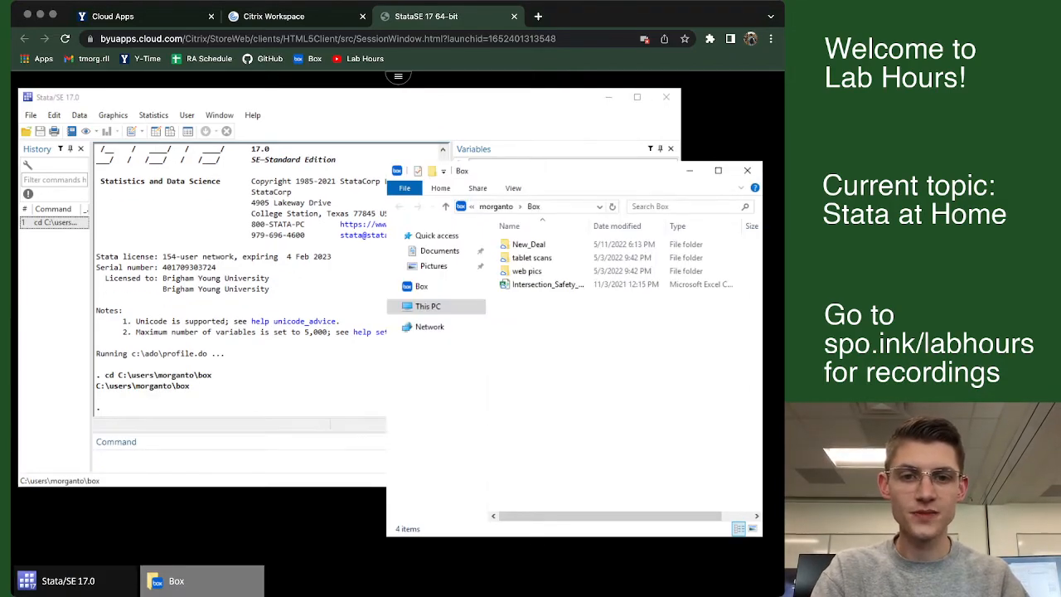
click(528, 244)
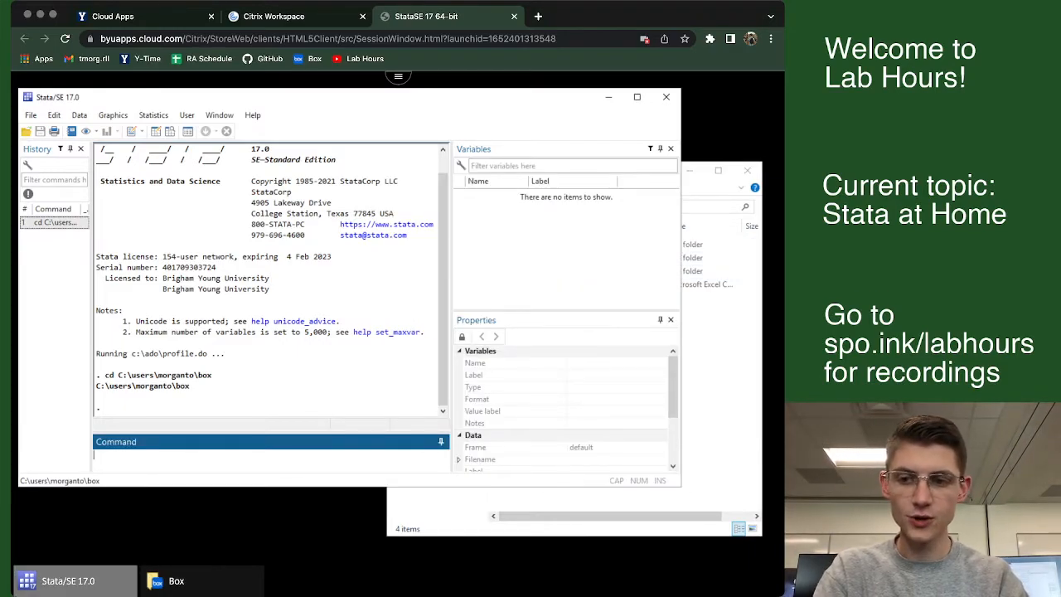
- Run dir to list the Box folder's files and compare them with the Explorer window
text(dire)
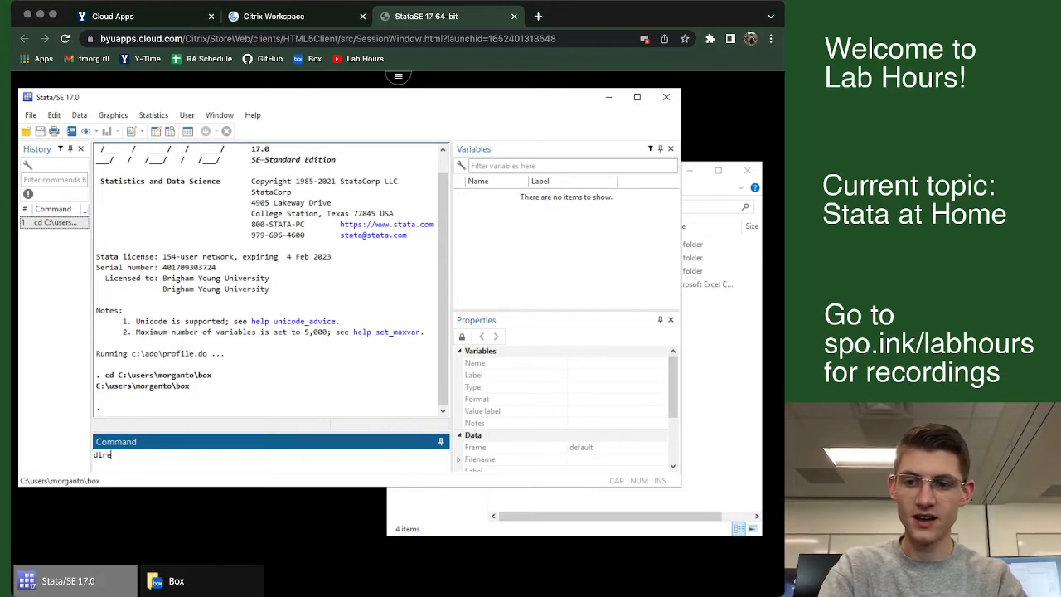
text(ctory)
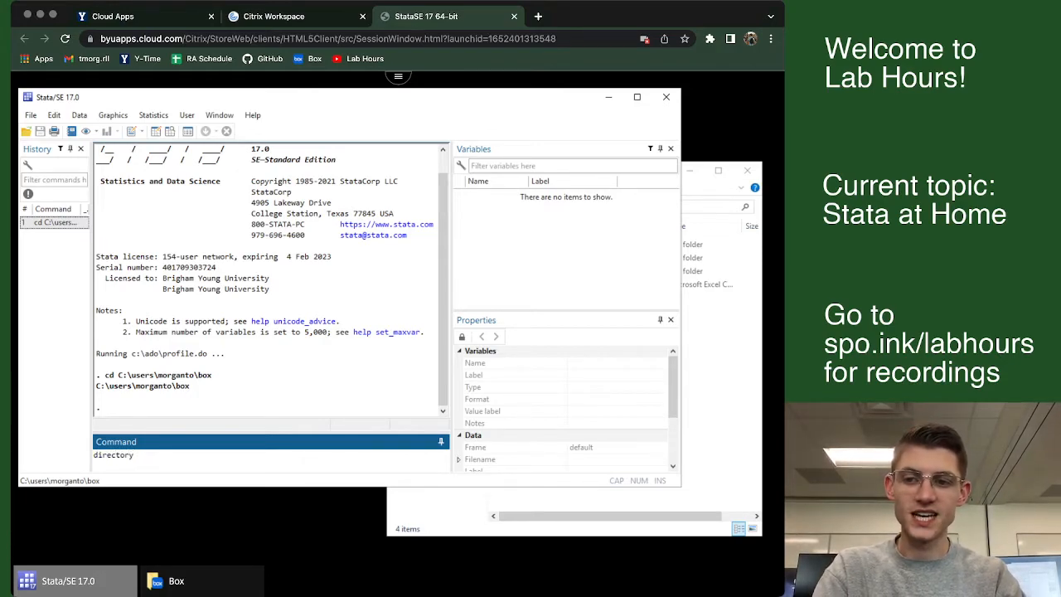
key(Return)
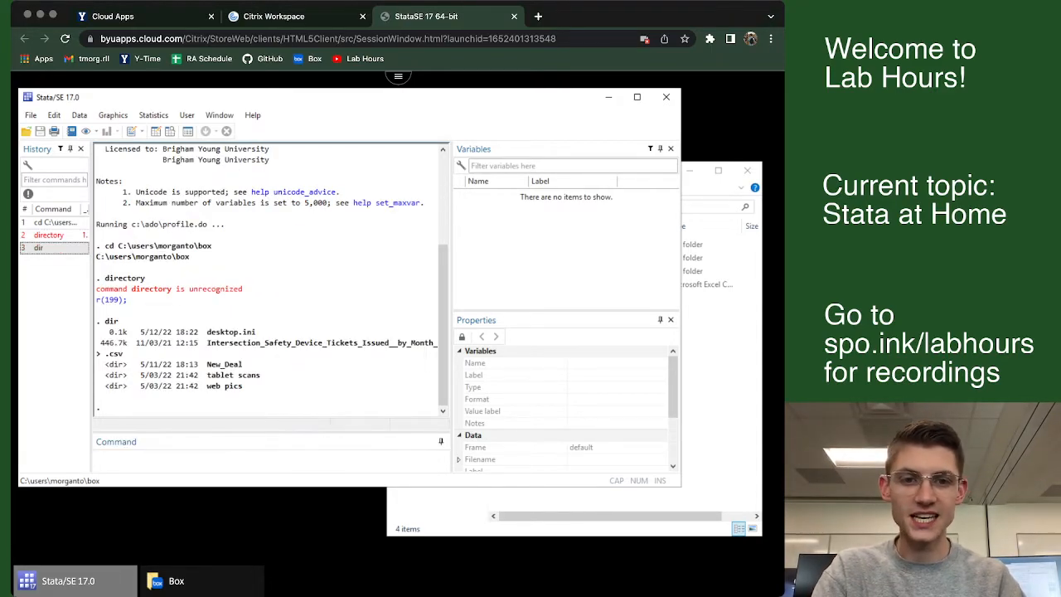
click(175, 580)
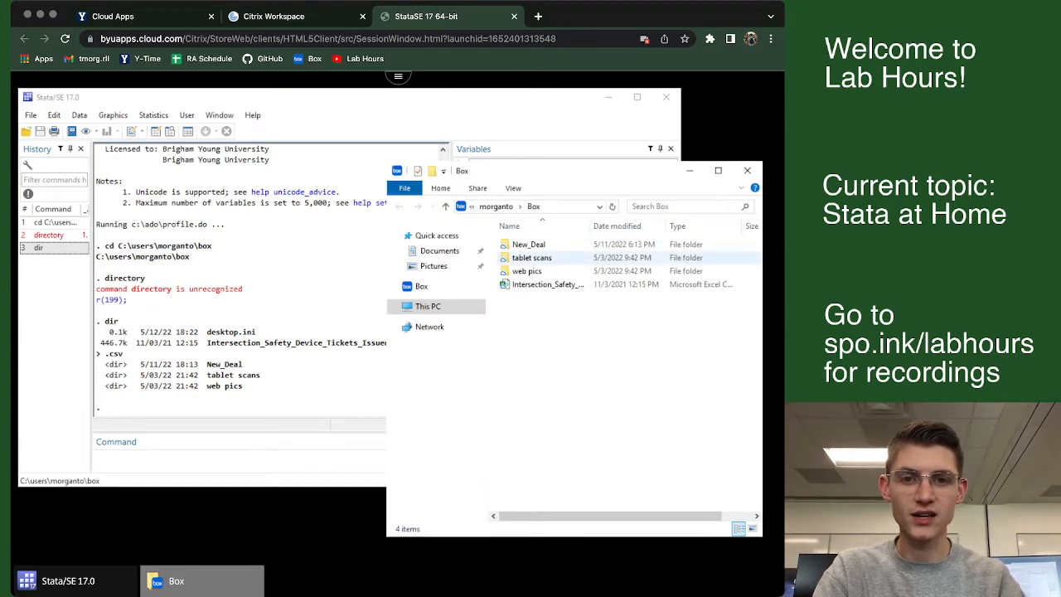
click(537, 16)
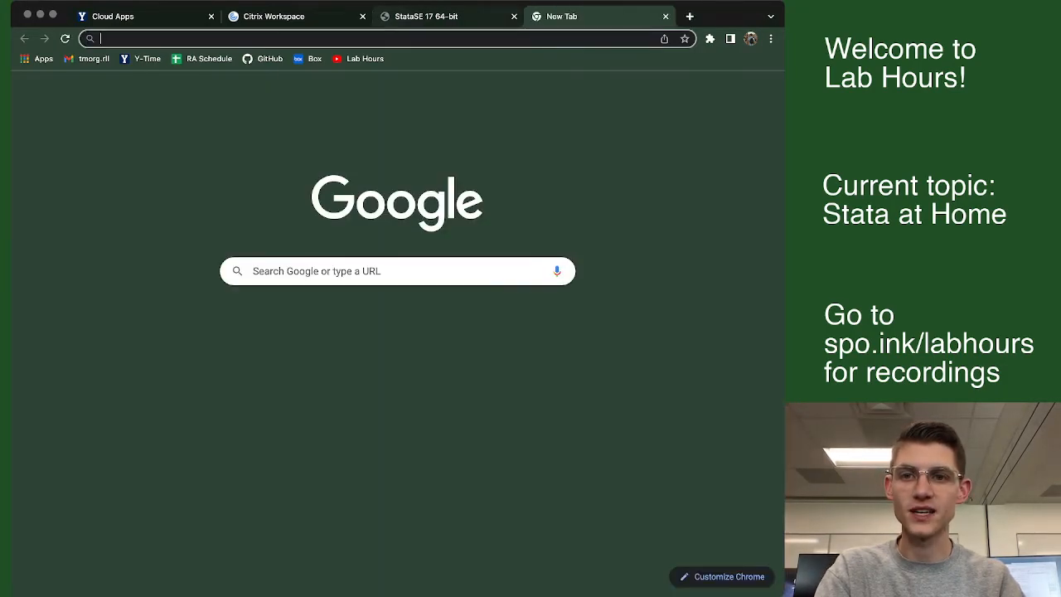
- Log into box.byu.edu with the account and password, answer Stay signed in, and return to Stata
click(315, 58)
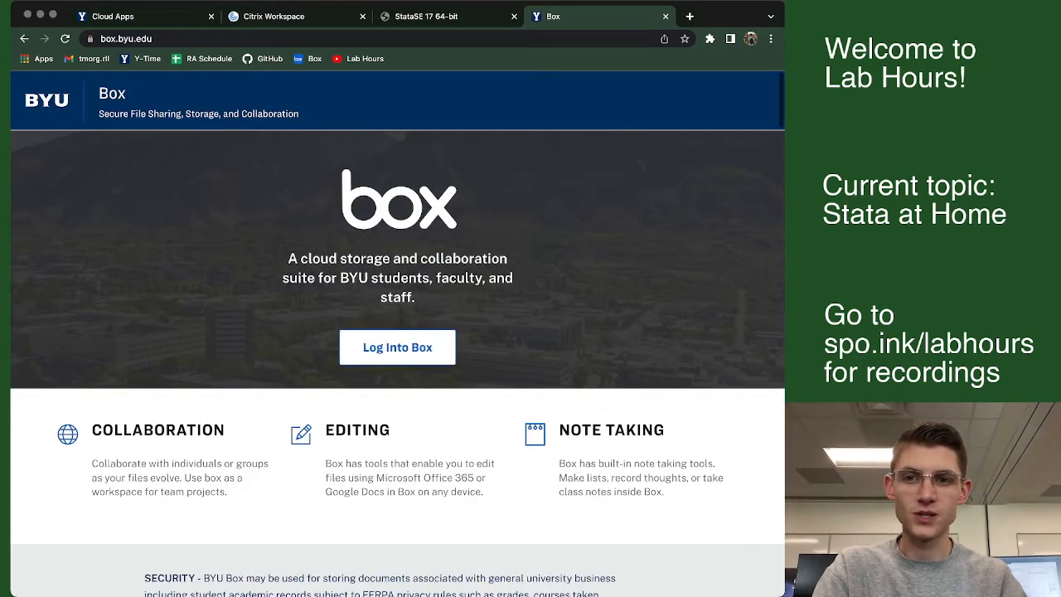
click(398, 347)
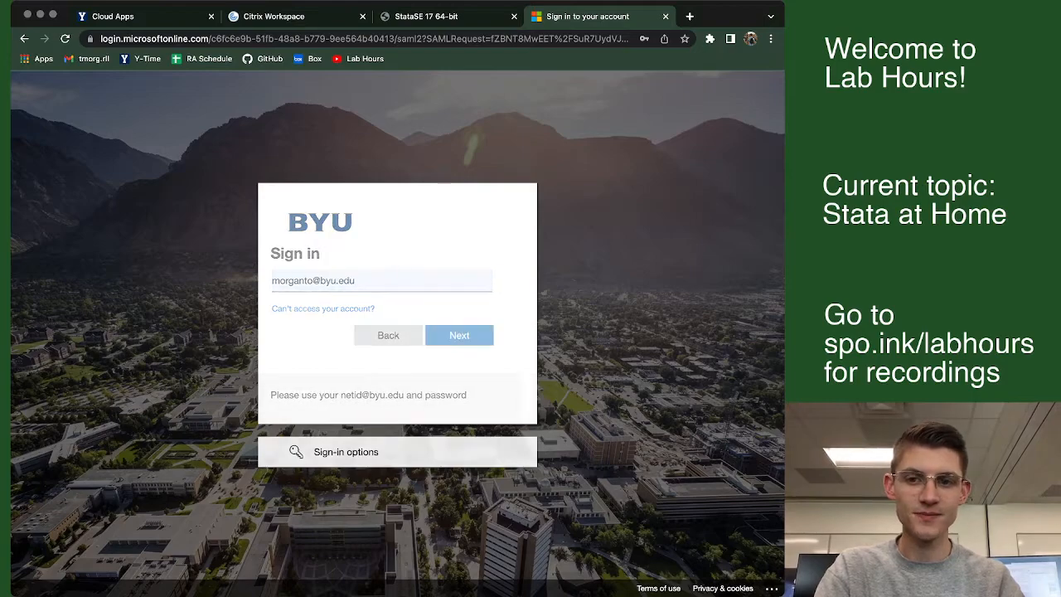
click(459, 335)
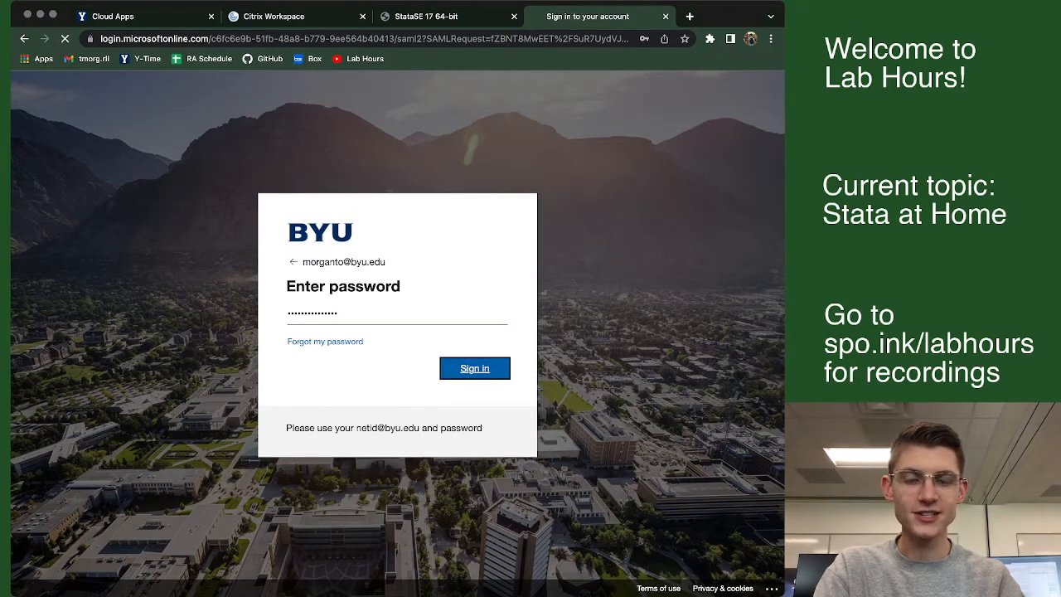
click(474, 368)
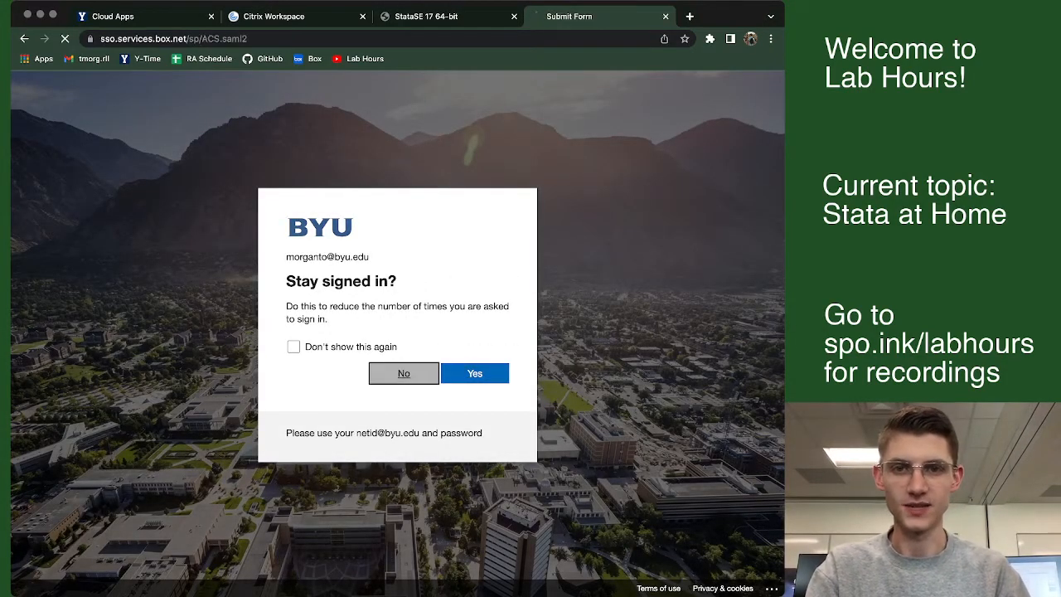
click(474, 373)
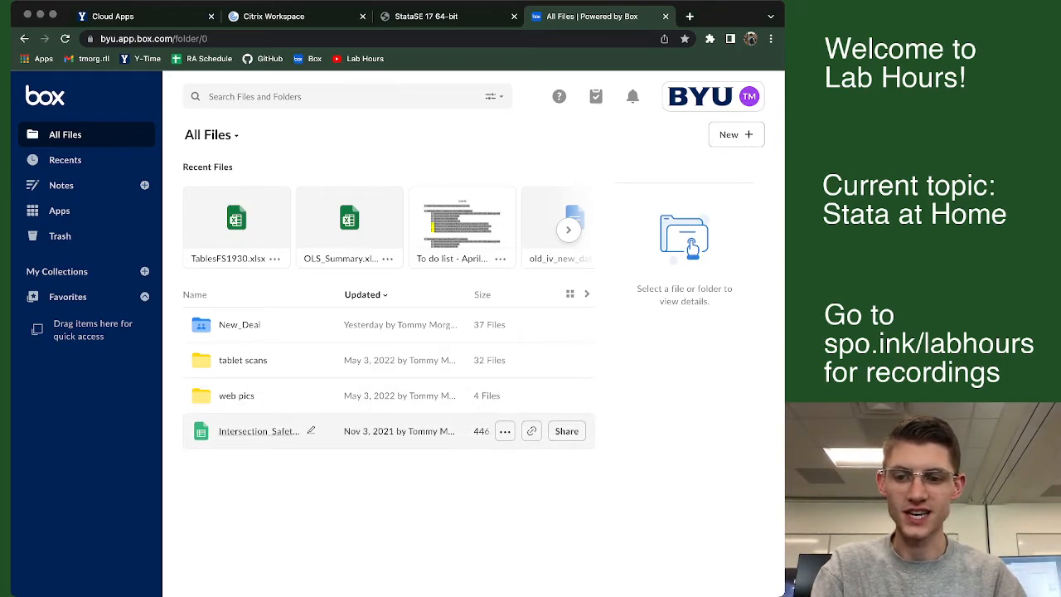
click(447, 17)
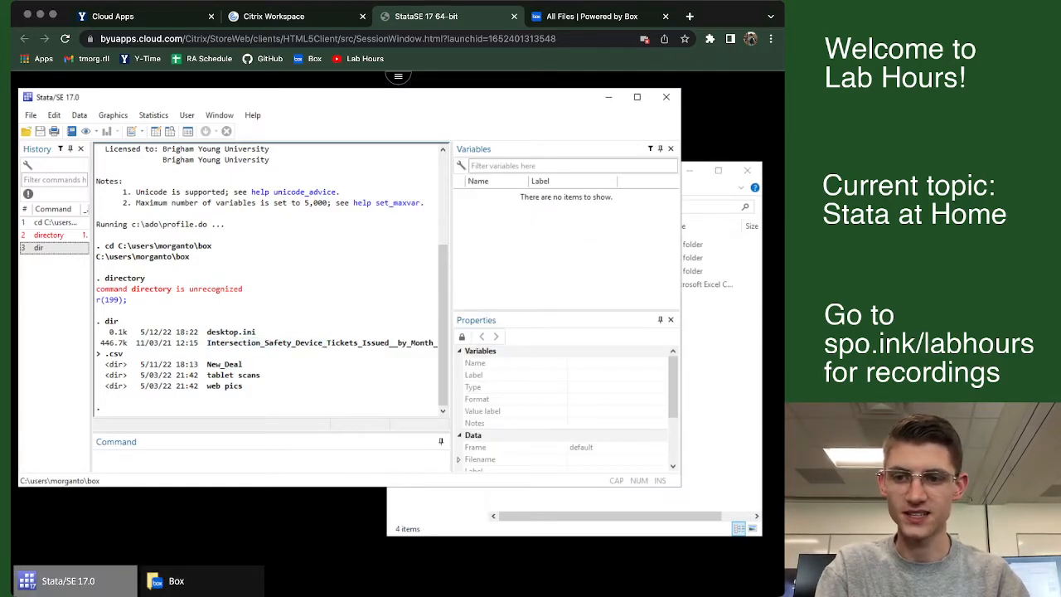
- Return to the Stata tab and select all four items in the Explorer Box window
click(265, 440)
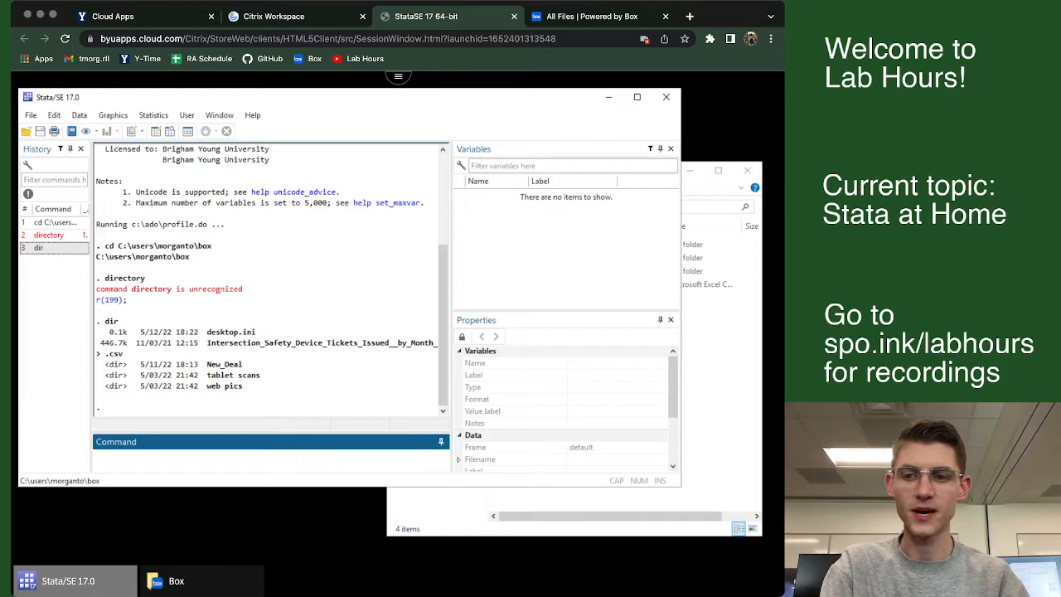
click(175, 581)
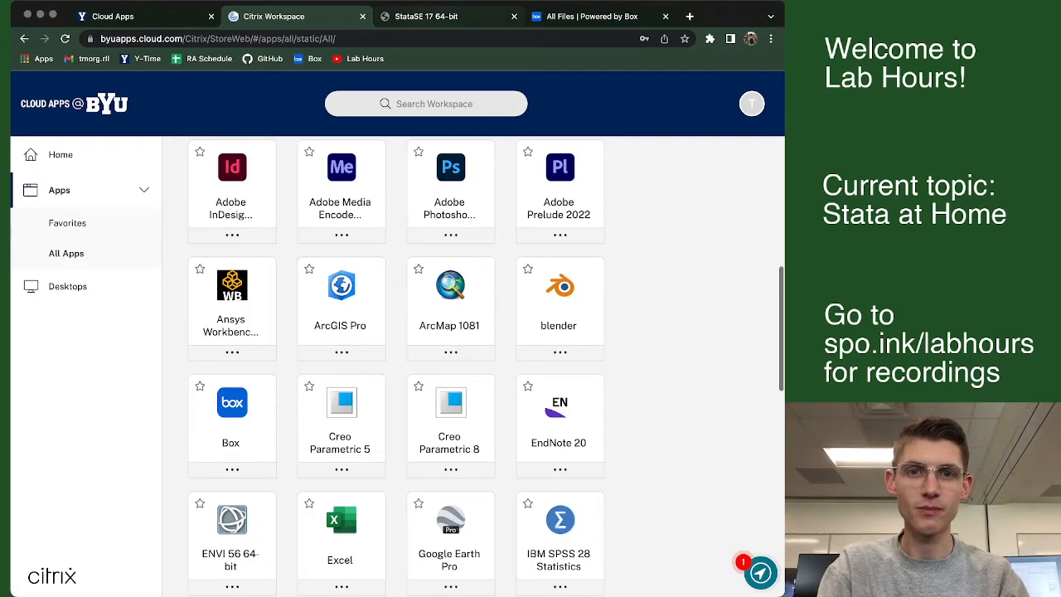
click(448, 17)
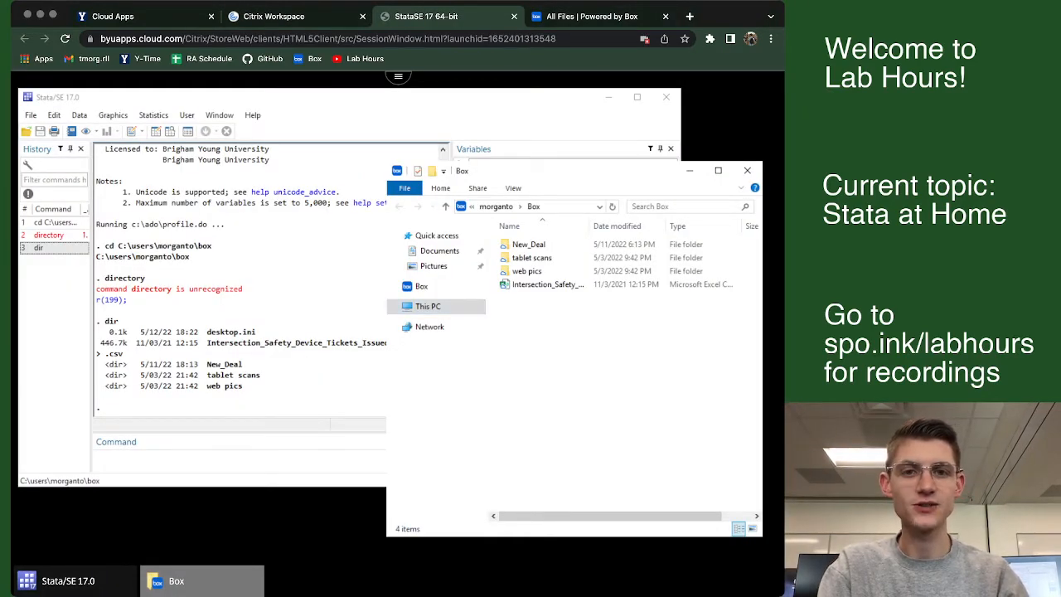
key(ctrl+a)
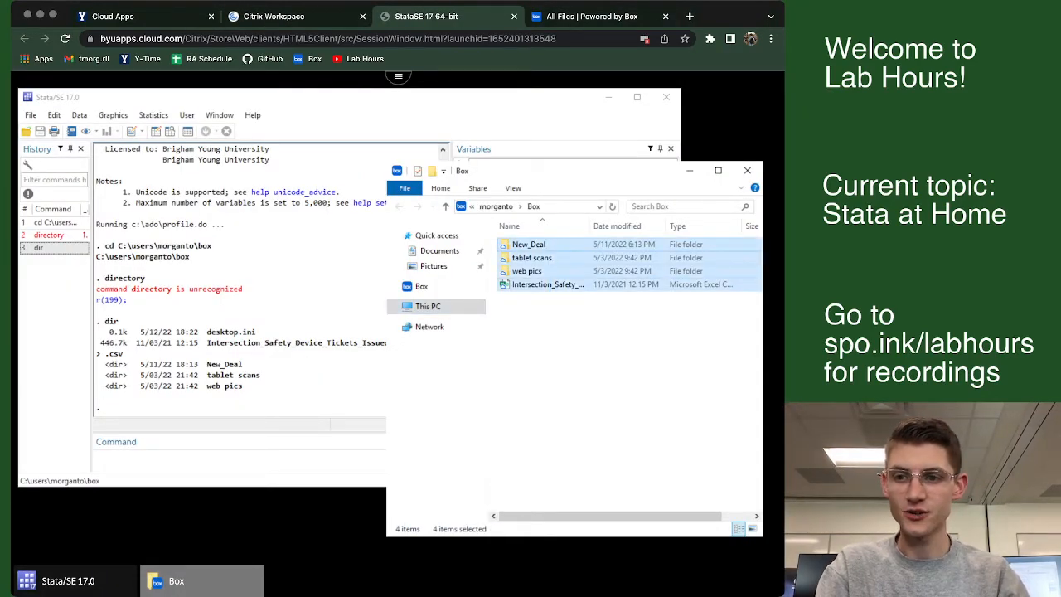